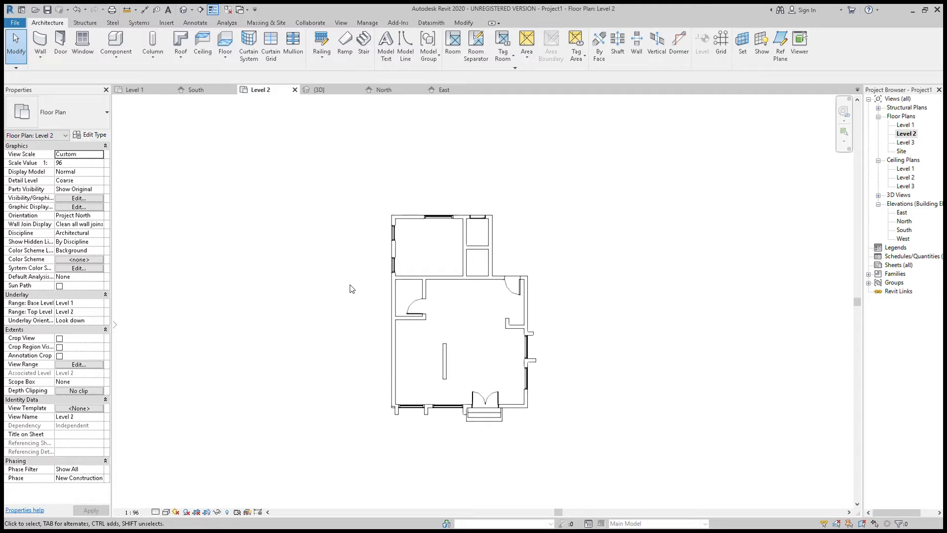
{"action": "mouse_move", "coordinate": [338, 281]}
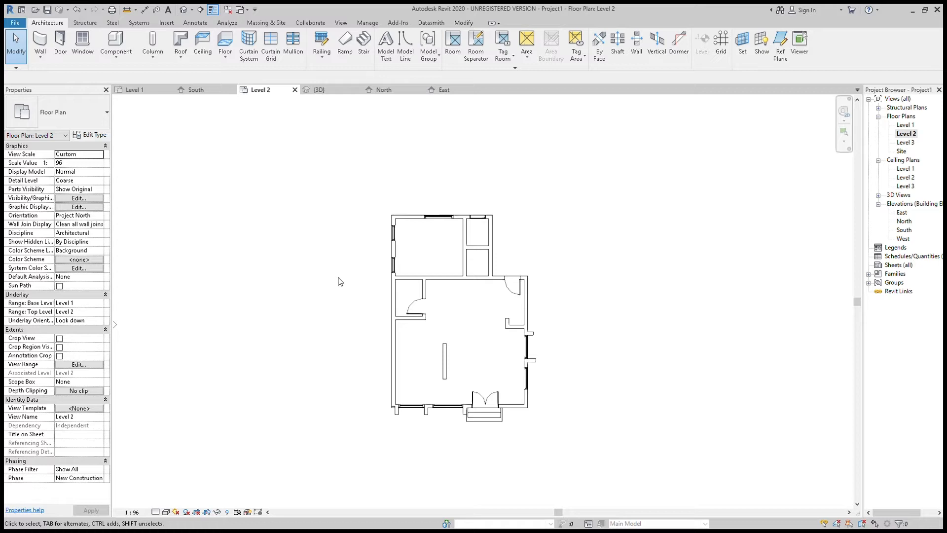
{"action": "mouse_move", "coordinate": [366, 323]}
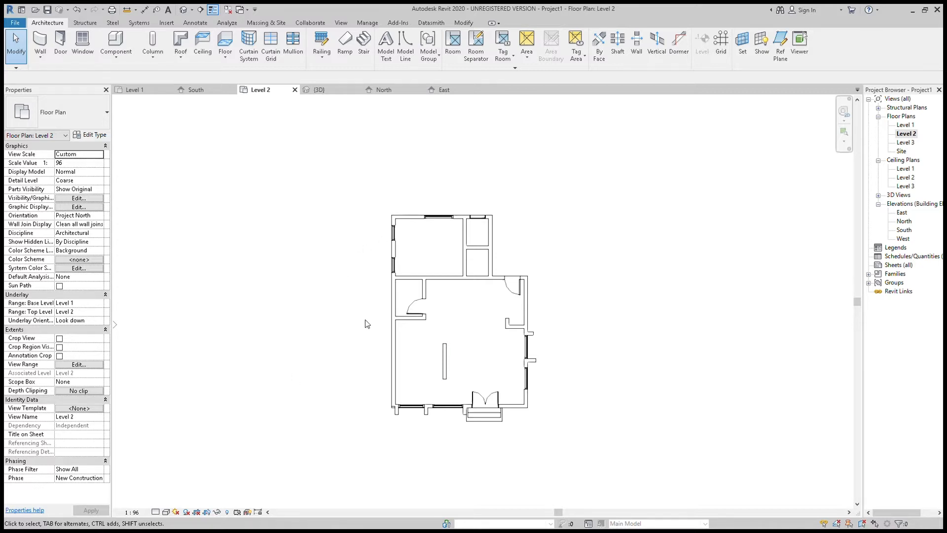
- Begin a Roof by Footprint sketch and trace boundary lines along the exterior walls
{"action": "left_click", "coordinate": [410, 406]}
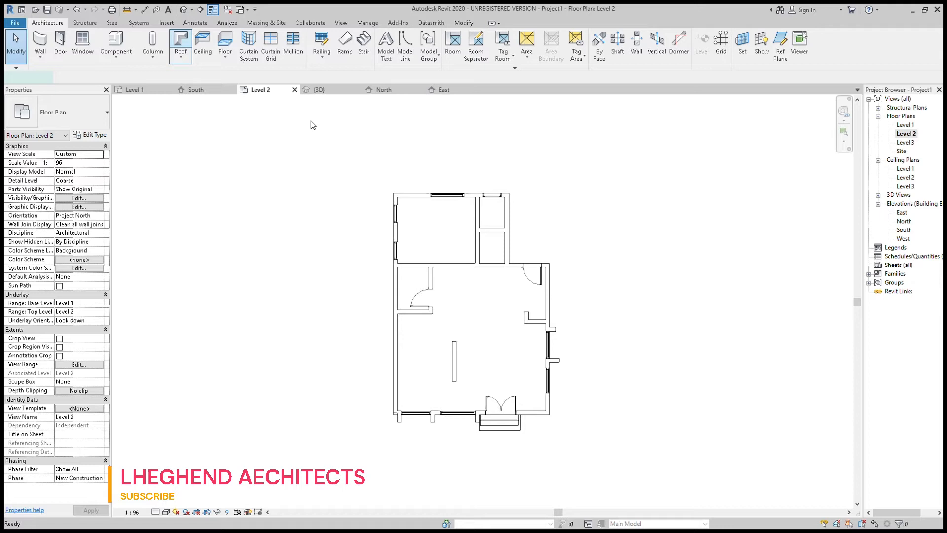
{"action": "left_click", "coordinate": [180, 46]}
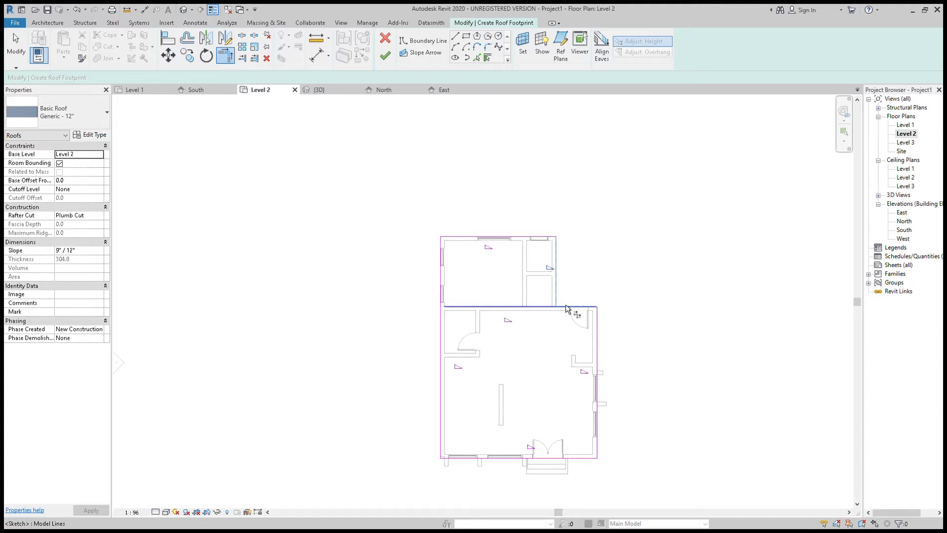
{"action": "left_click", "coordinate": [500, 308]}
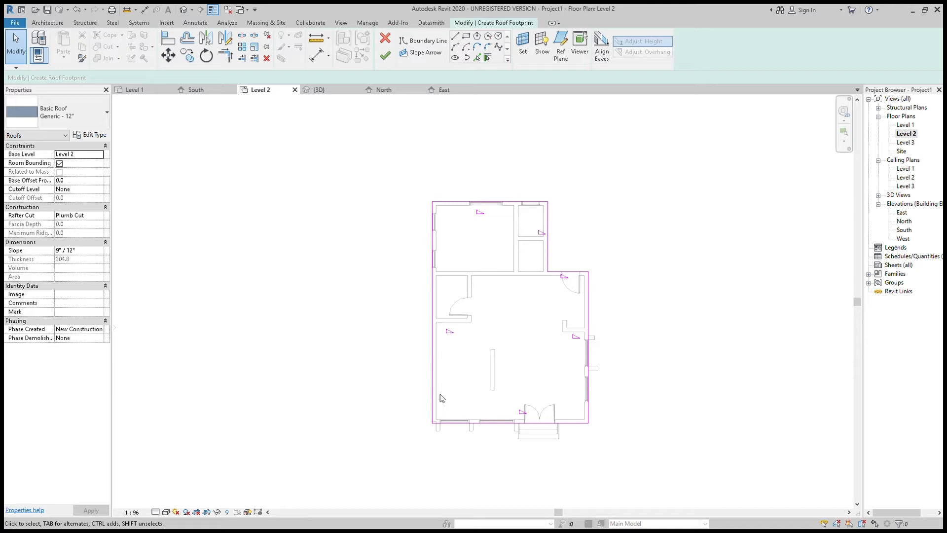
{"action": "mouse_move", "coordinate": [442, 362]}
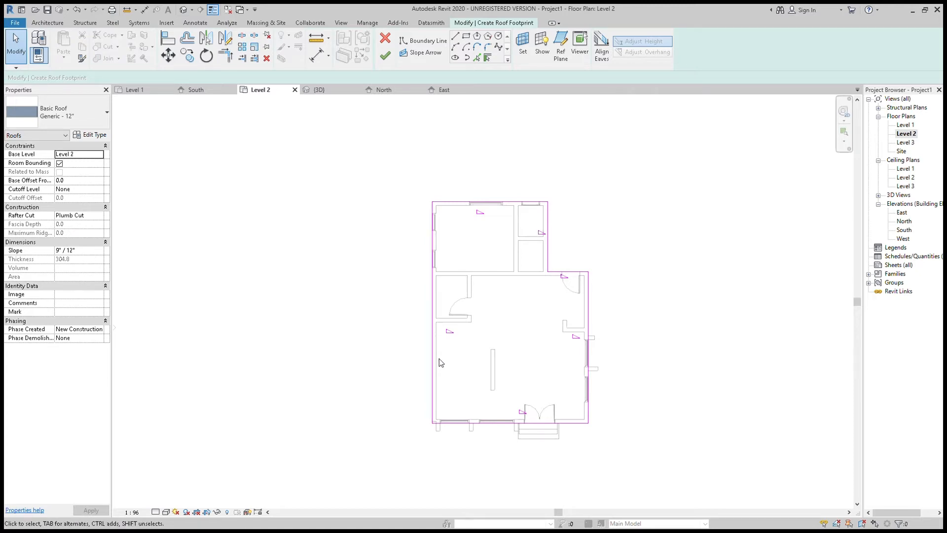
{"action": "mouse_move", "coordinate": [432, 359]}
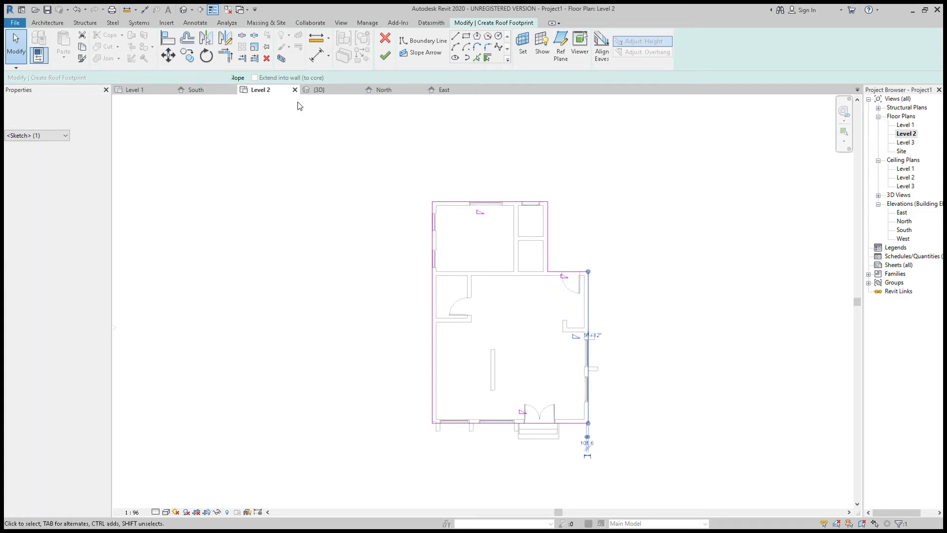
- Remove Defines Roof Slope from the right-hand boundary line, leaving only the top edge sloped
{"action": "left_click", "coordinate": [587, 347]}
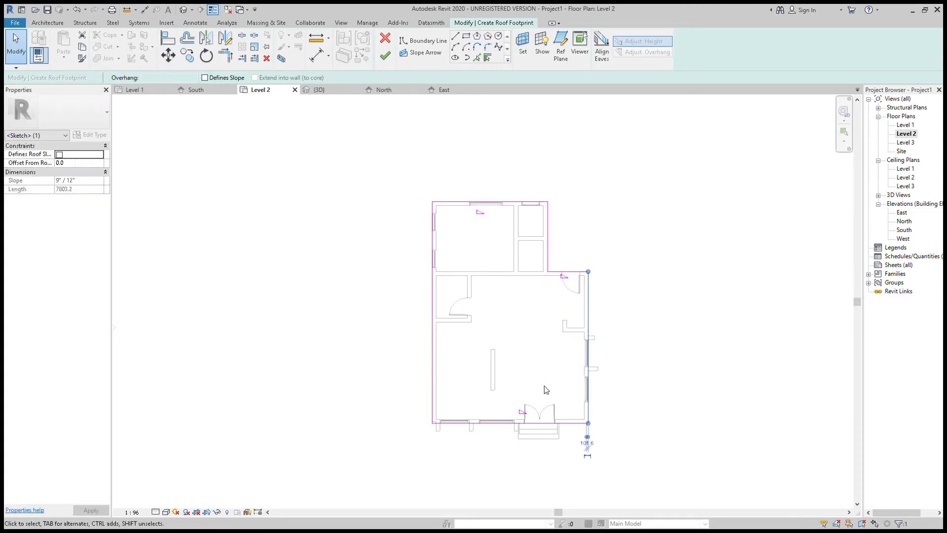
{"action": "left_click", "coordinate": [205, 77]}
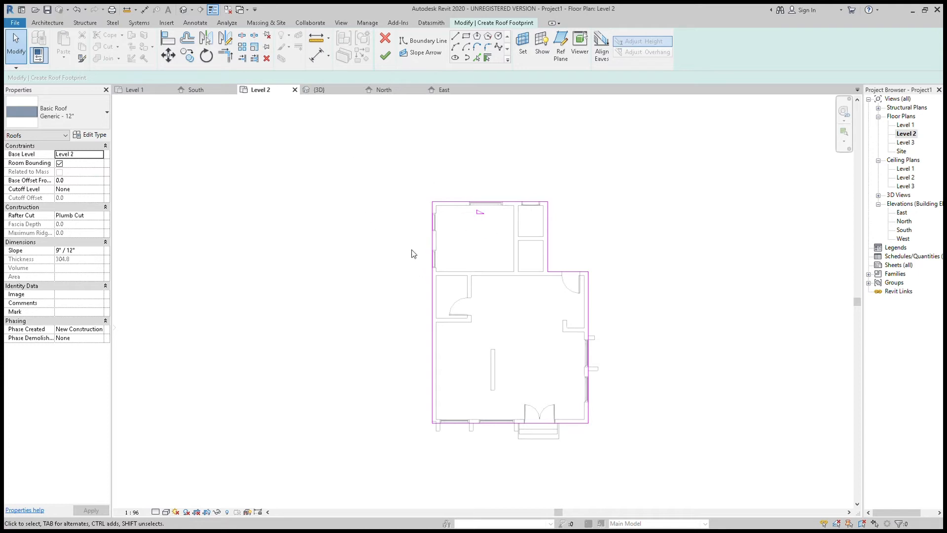
{"action": "mouse_move", "coordinate": [428, 257]}
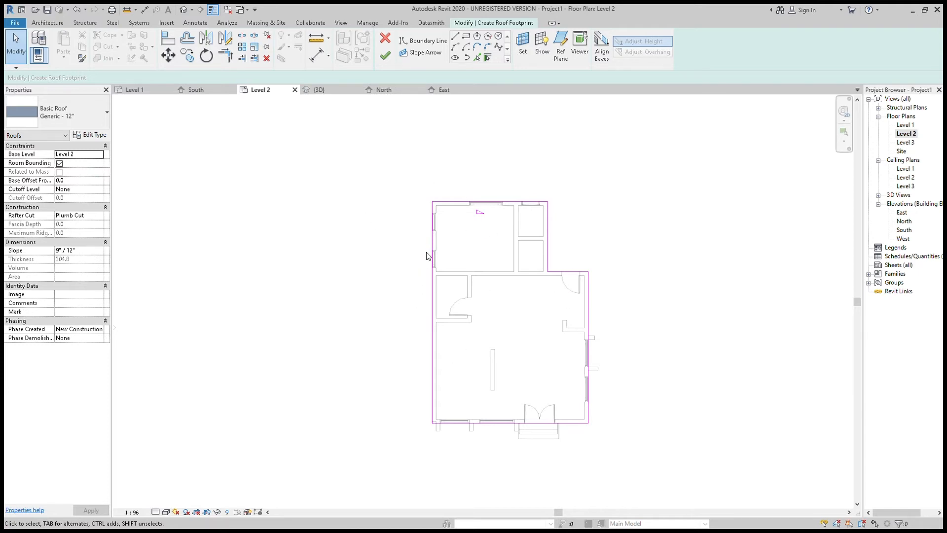
{"action": "mouse_move", "coordinate": [596, 305]}
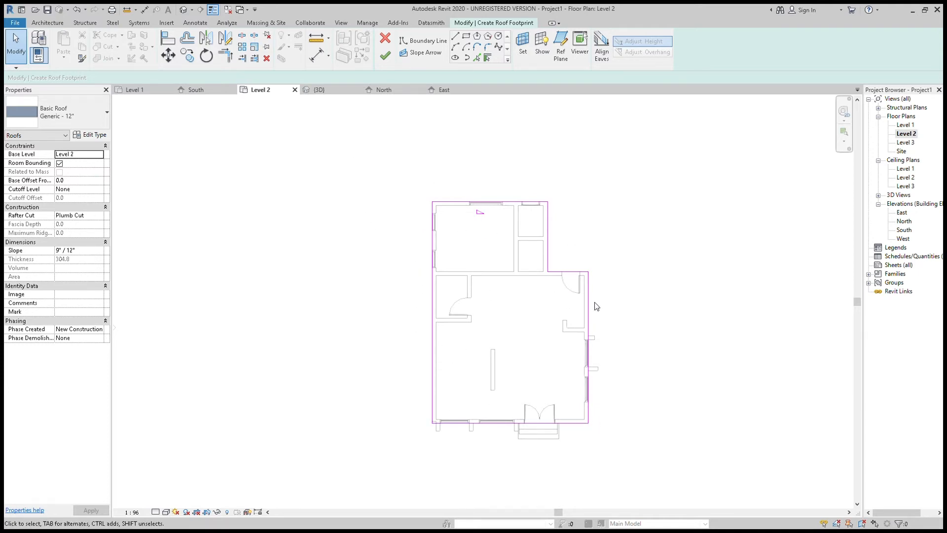
{"action": "mouse_move", "coordinate": [558, 243]}
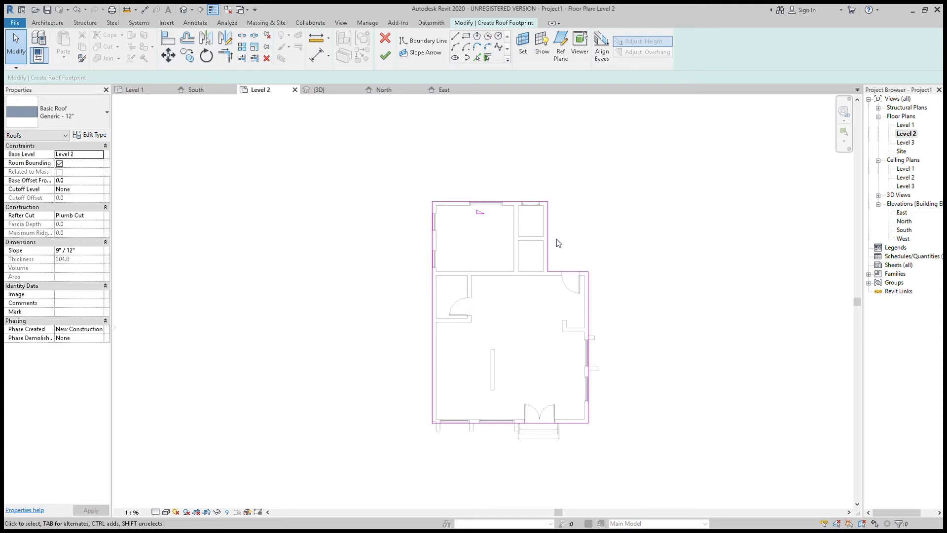
{"action": "mouse_move", "coordinate": [421, 345]}
{"action": "type", "text": "2"}
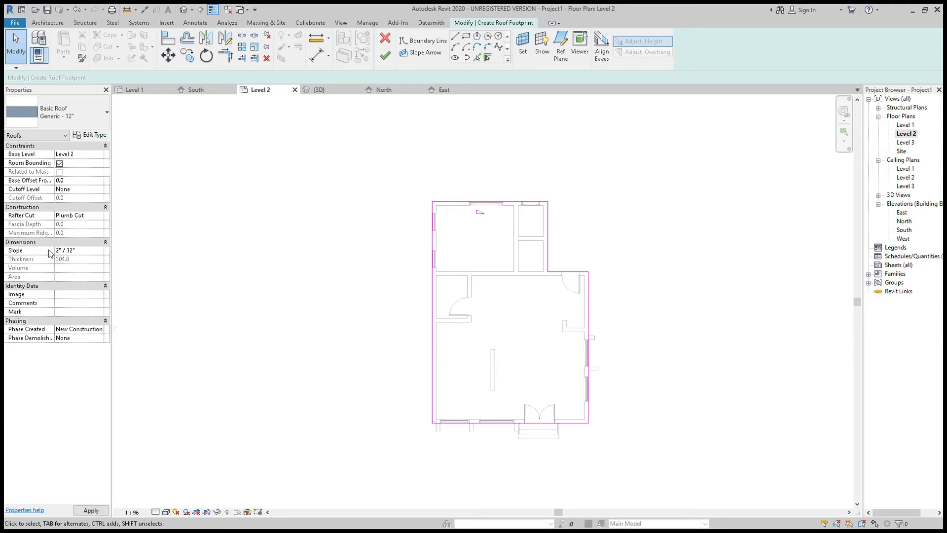
- Set the roof slope to 2"/12" and its base level to Level 3
{"action": "left_click", "coordinate": [79, 250]}
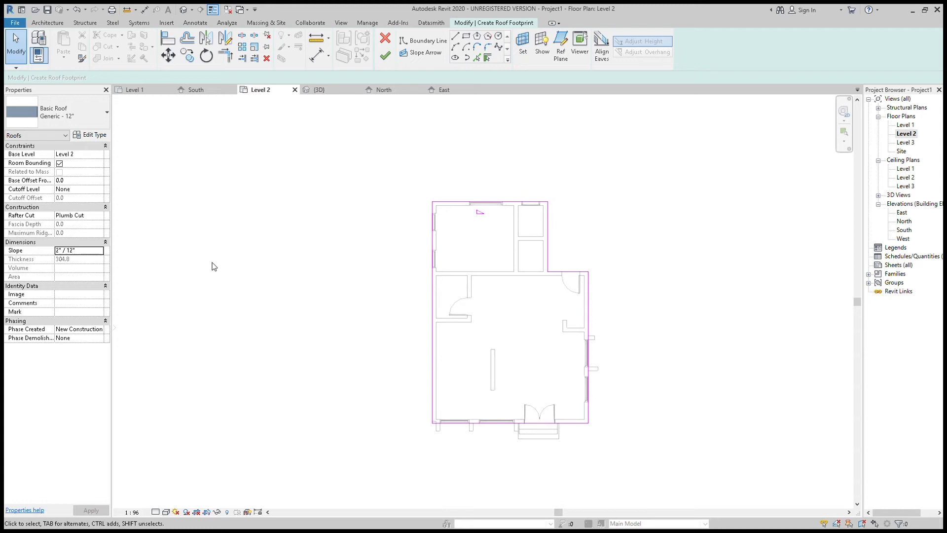
{"action": "mouse_move", "coordinate": [389, 189]}
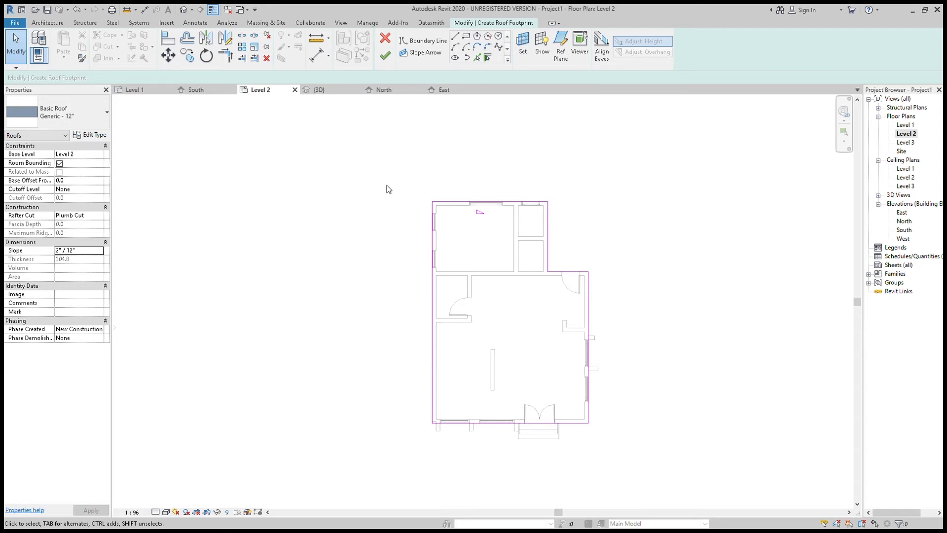
{"action": "mouse_move", "coordinate": [523, 326]}
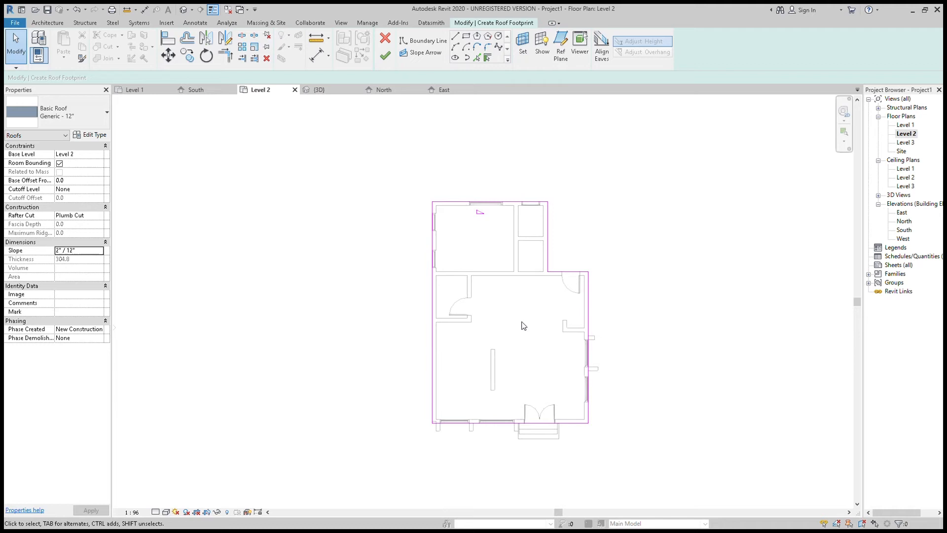
{"action": "mouse_move", "coordinate": [481, 251]}
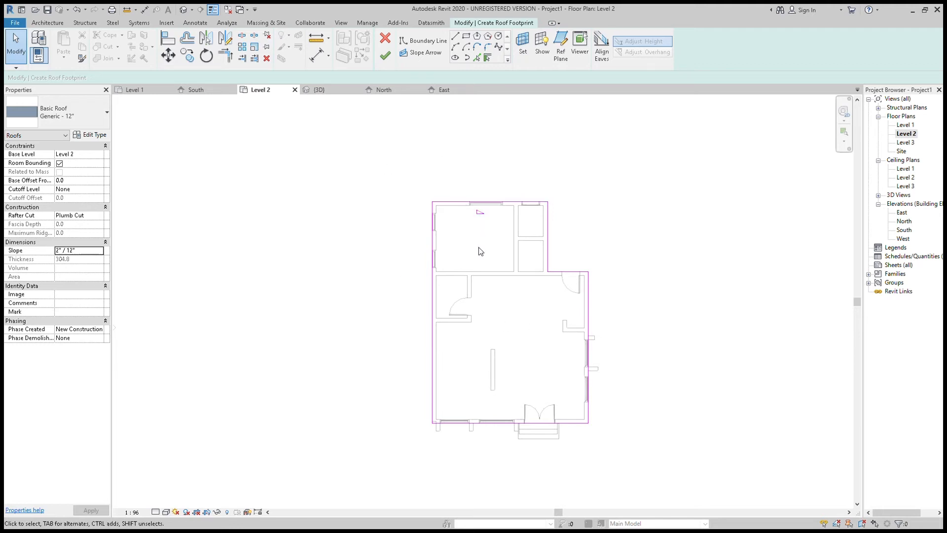
{"action": "left_click", "coordinate": [65, 154]}
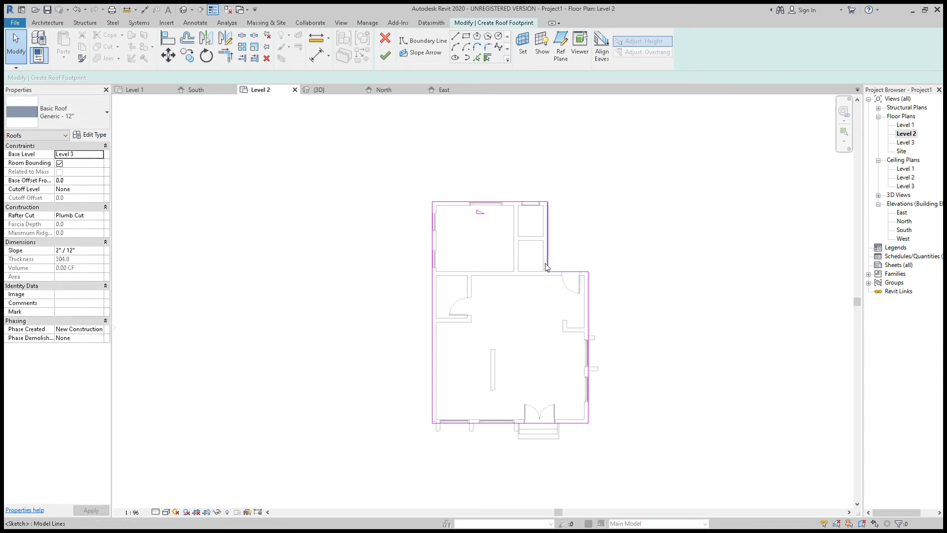
{"action": "left_click", "coordinate": [386, 56]}
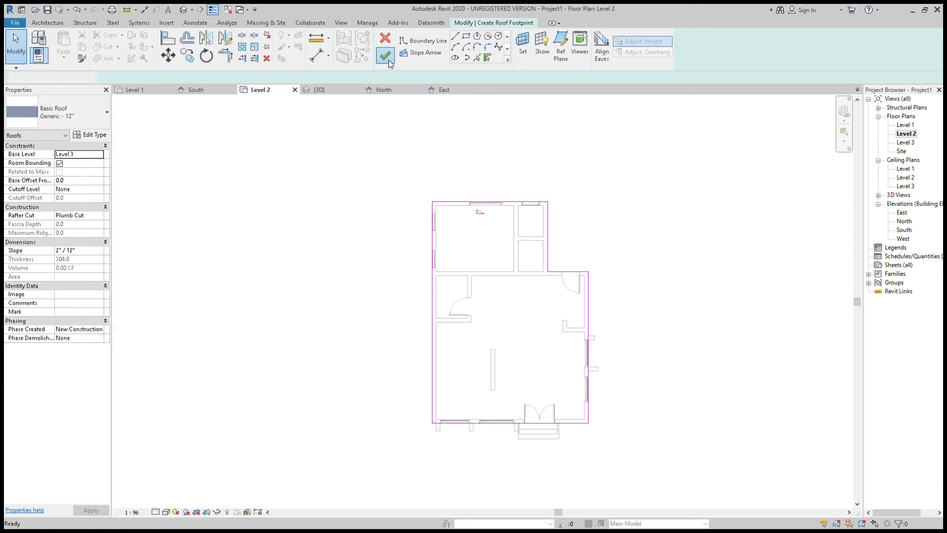
- Finish the footprint sketch to create the roof and bring up the 3D view
{"action": "left_click", "coordinate": [385, 55]}
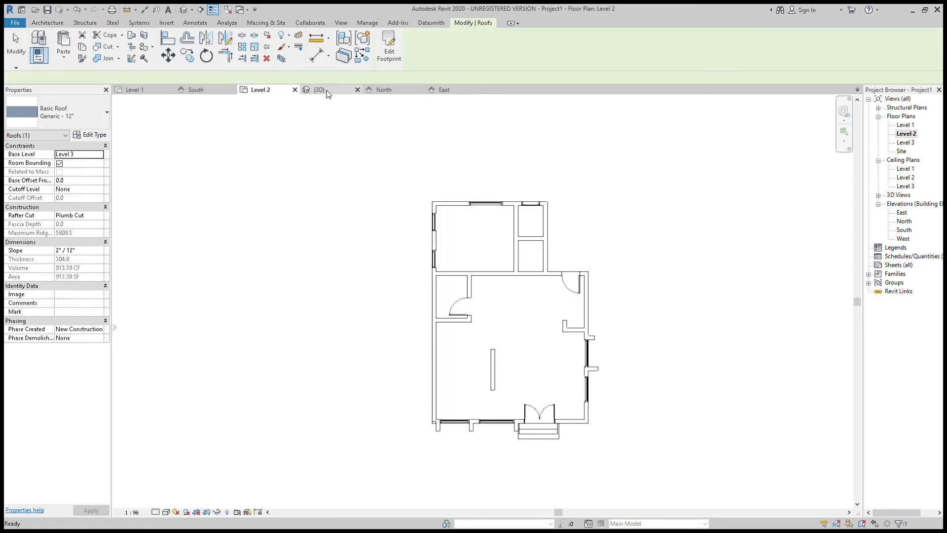
{"action": "left_click", "coordinate": [319, 90]}
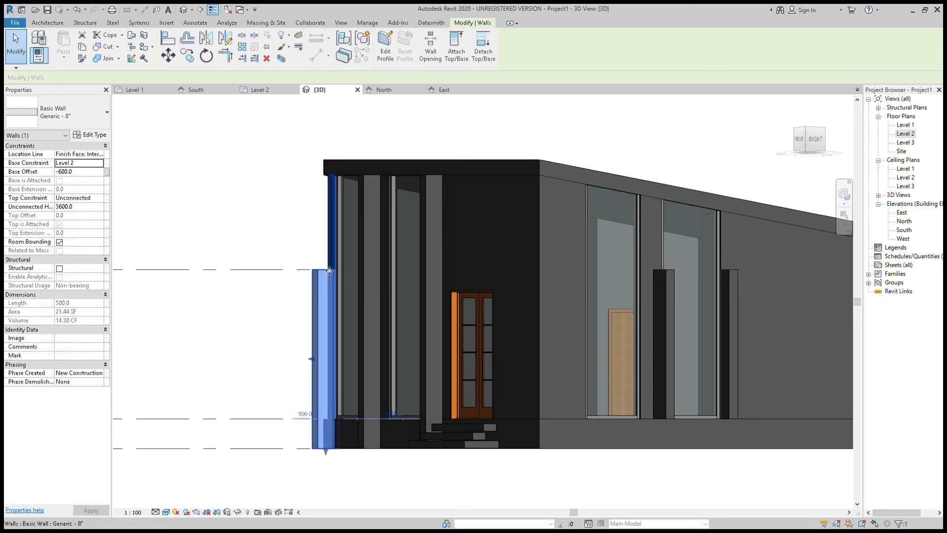
- Deselect in the 3D view to see the house with its single-slope roof
{"action": "left_click", "coordinate": [580, 319]}
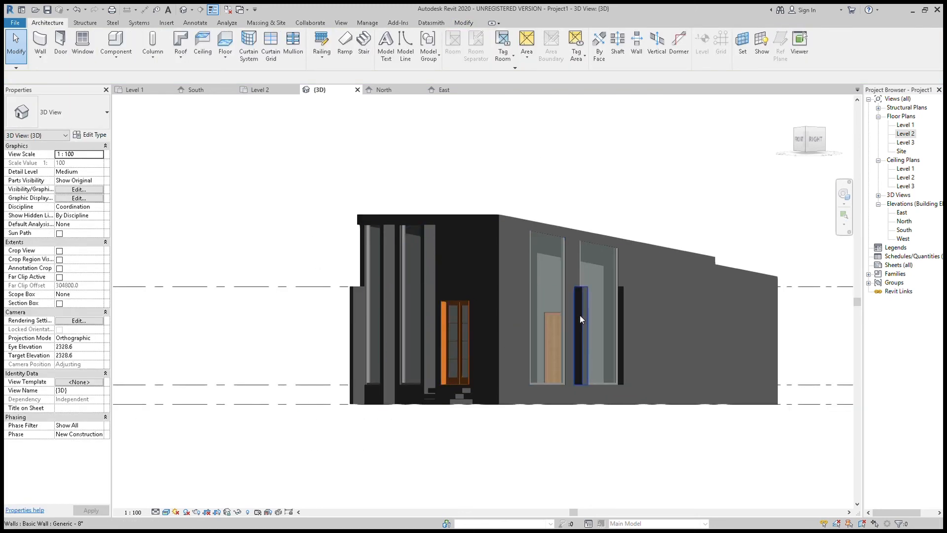